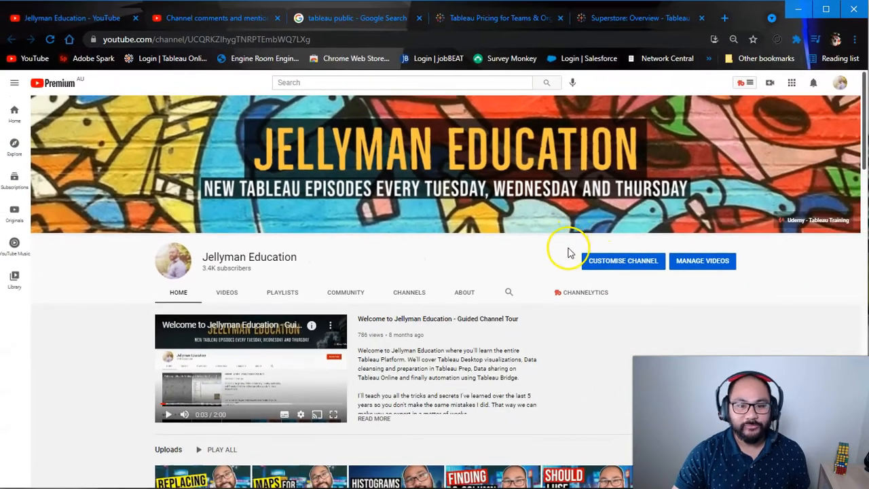
mouse_move(671, 296)
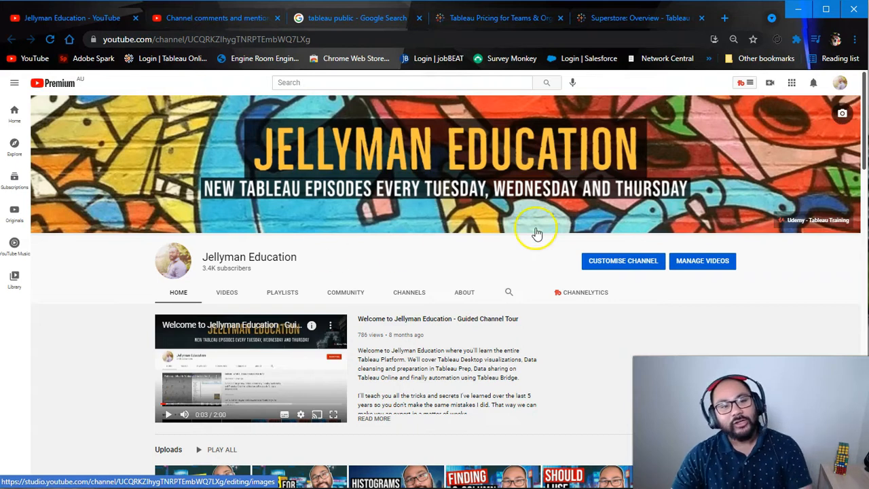
mouse_move(662, 352)
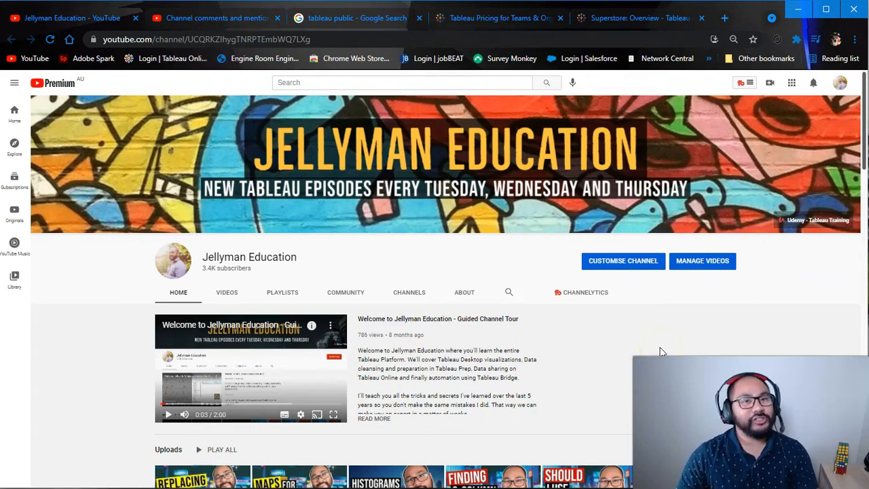
mouse_move(274, 255)
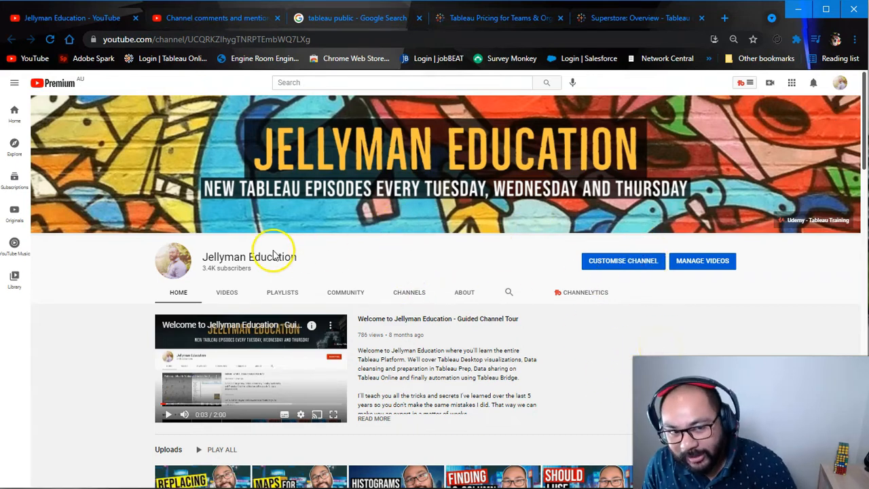
Bring up the channel's published comments in YouTube Studio and read the viewer's licence question
left_click(216, 17)
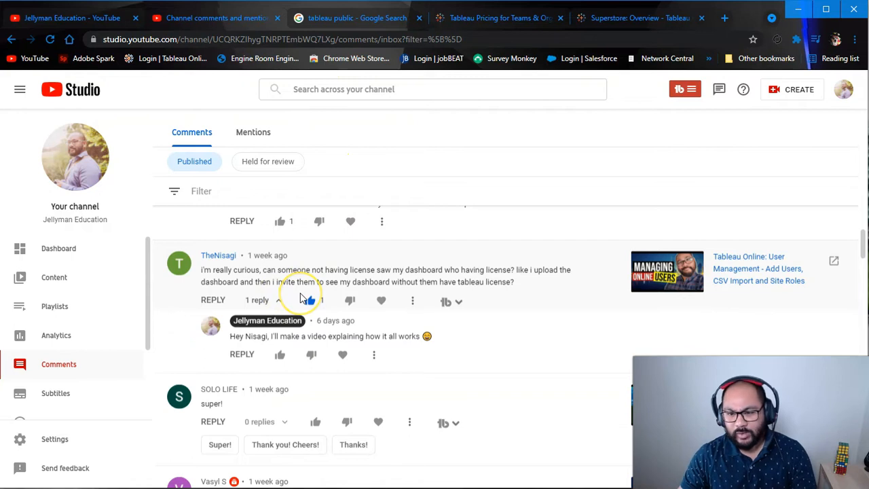
left_click(310, 301)
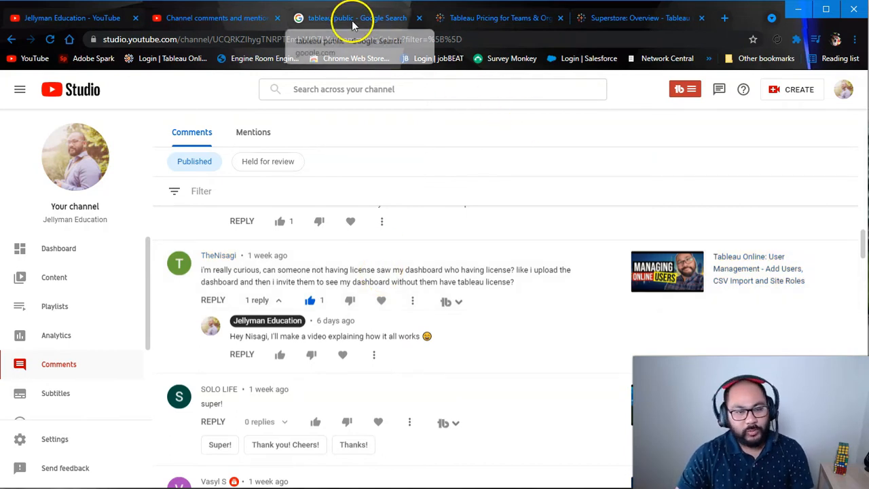
Browse Tableau Public's Gallery on the Viz of the Day tab, scrolling through featured visualizations
left_click(353, 18)
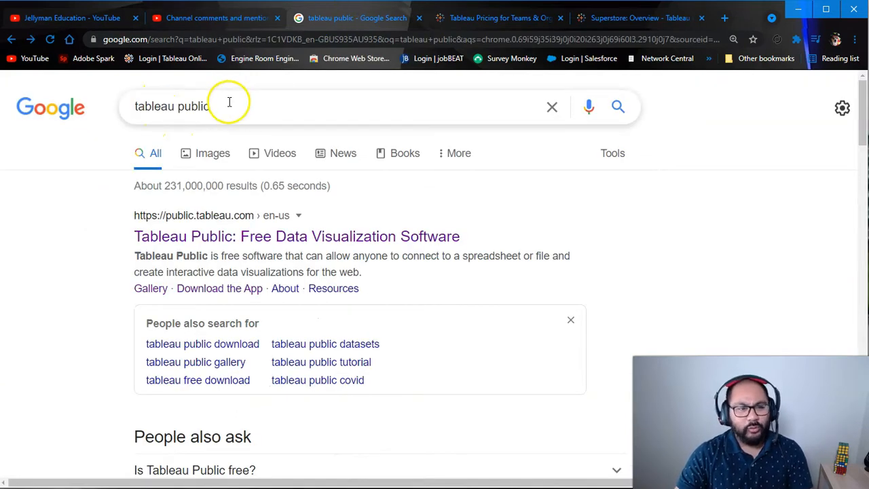
left_click(296, 237)
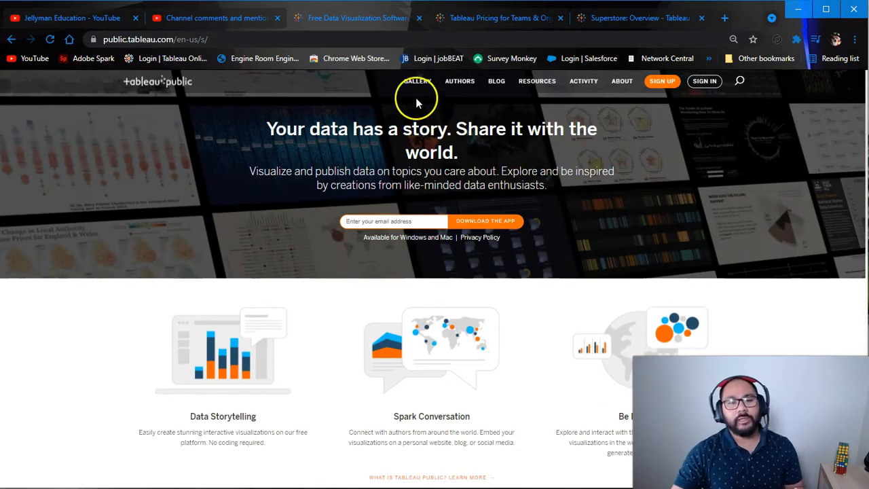
left_click(416, 81)
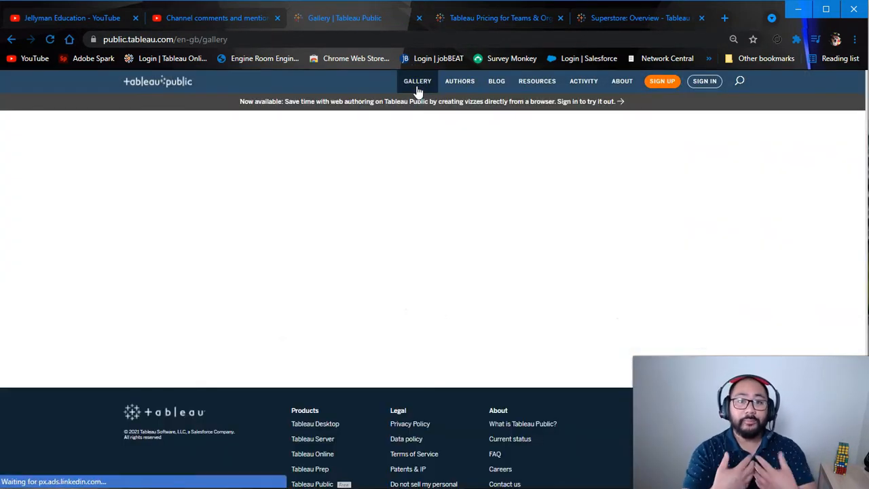
left_click(417, 82)
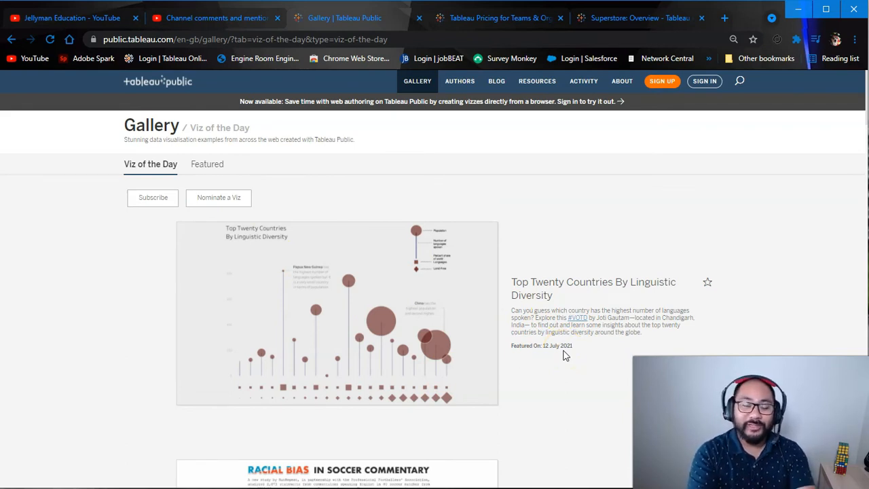
mouse_move(837, 130)
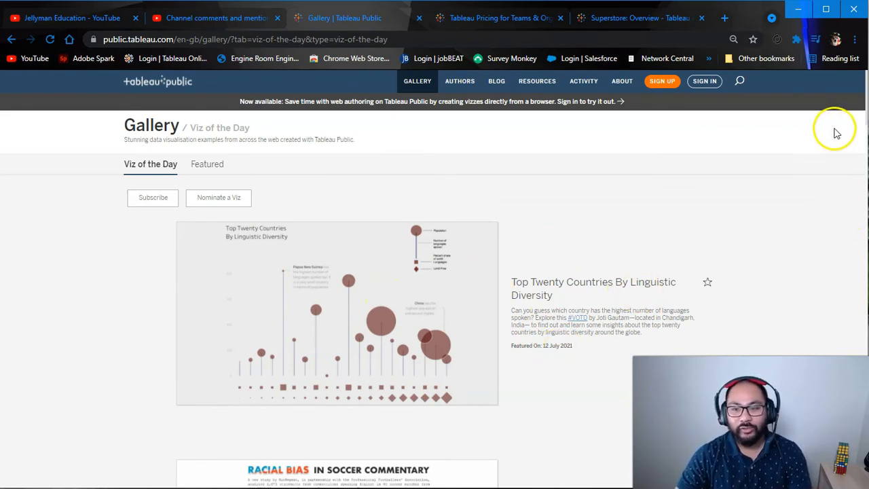
scroll("down", 3)
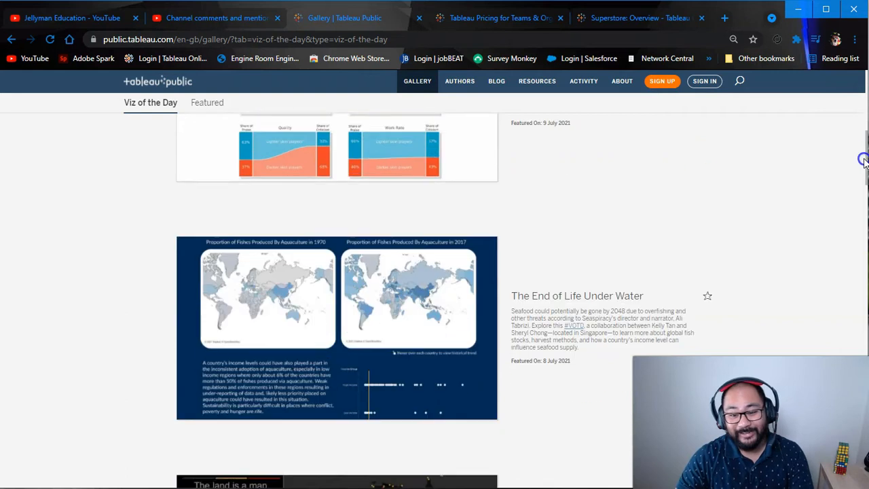
scroll("down", 3)
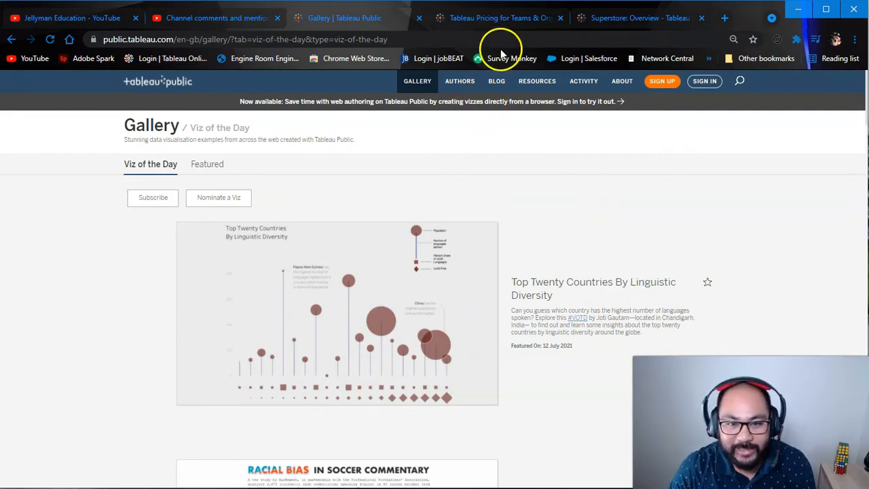
Show the Tableau Online Creator ($70), Explorer and Viewer price cards on the Teams & Organizations page
left_click(500, 18)
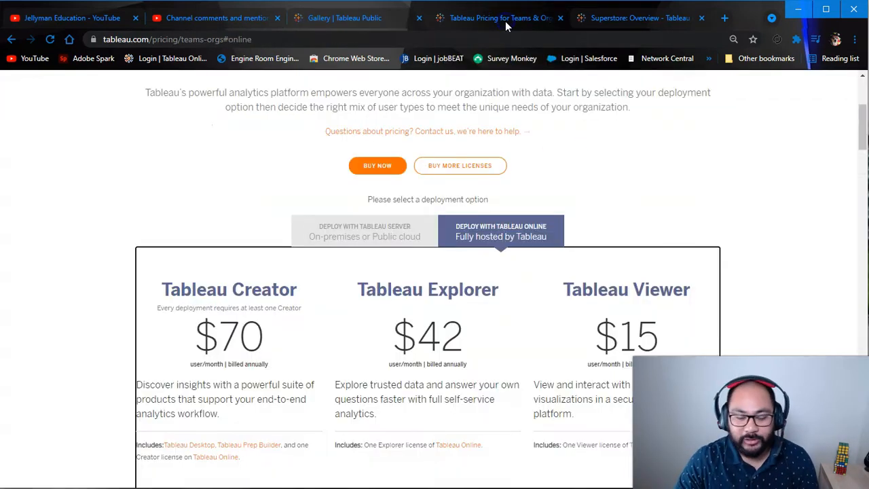
scroll("up", 3)
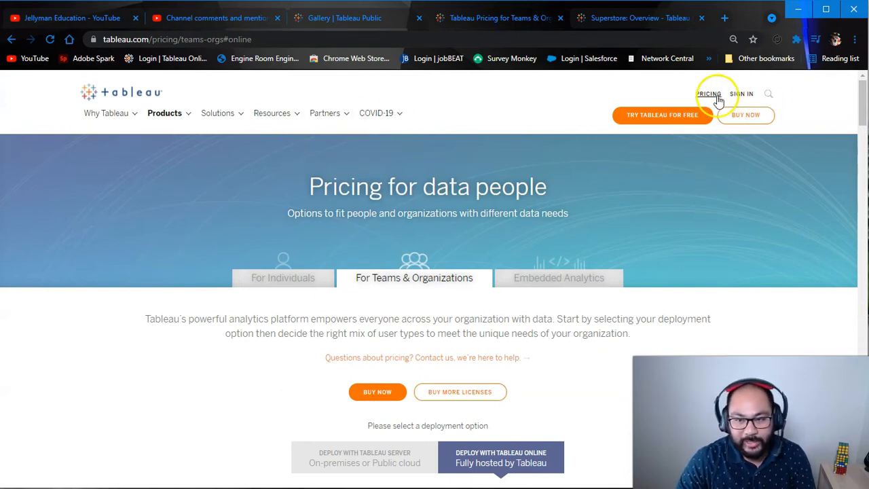
scroll("down", 3)
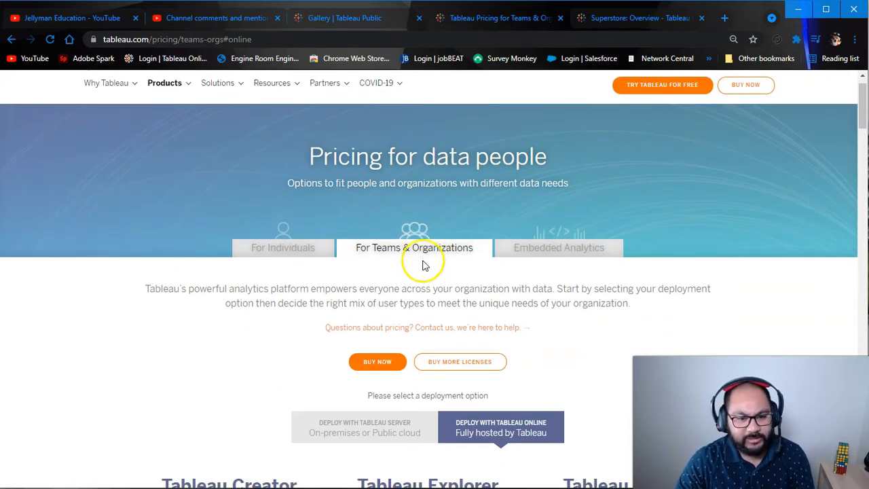
scroll("down", 3)
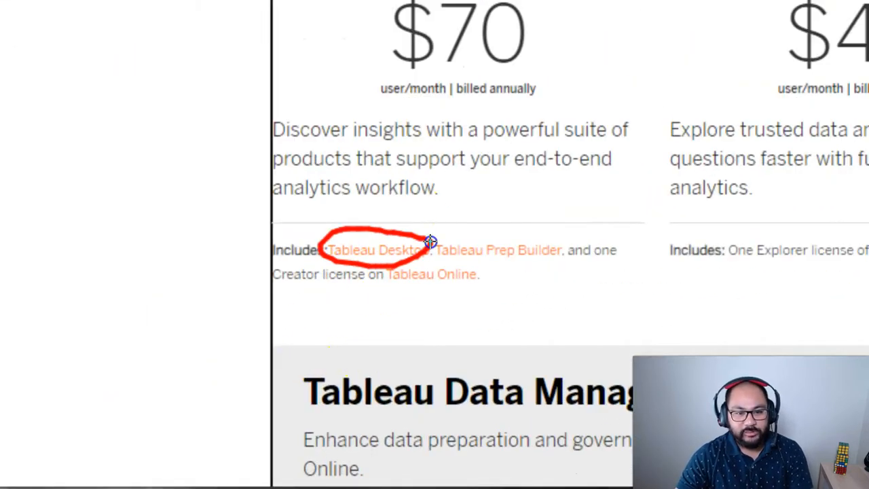
left_click_drag(434, 242, 554, 245)
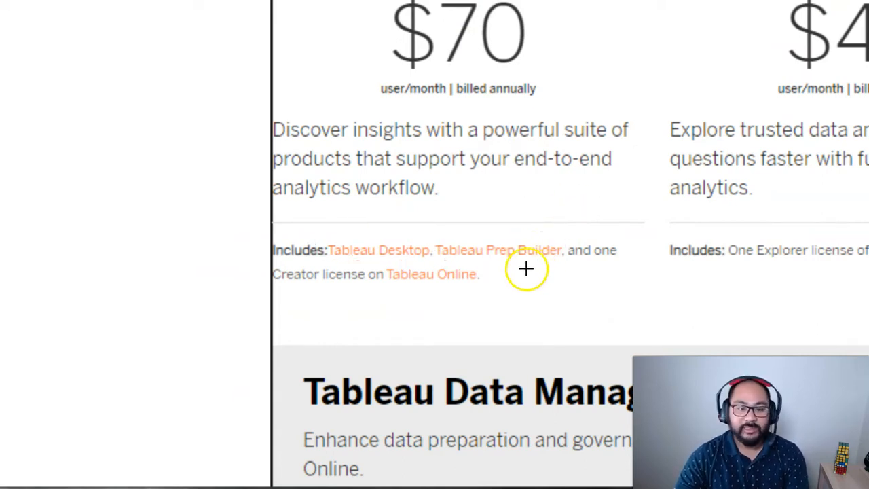
mouse_move(482, 263)
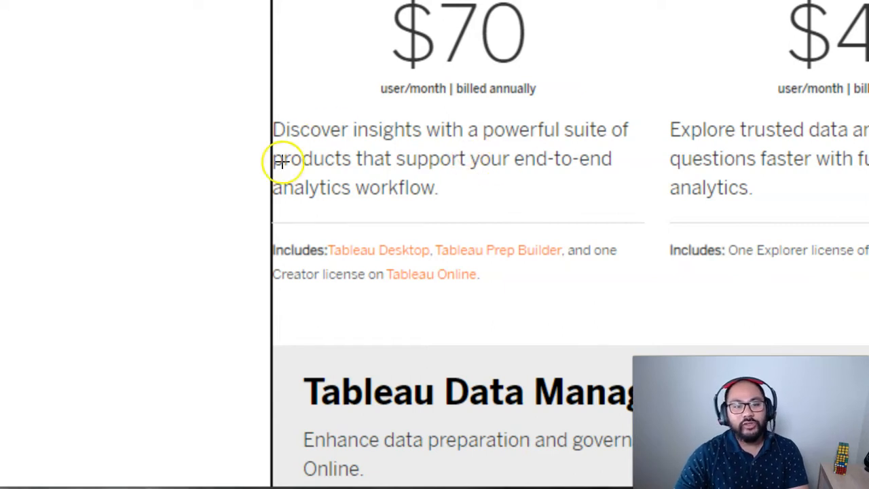
mouse_move(369, 161)
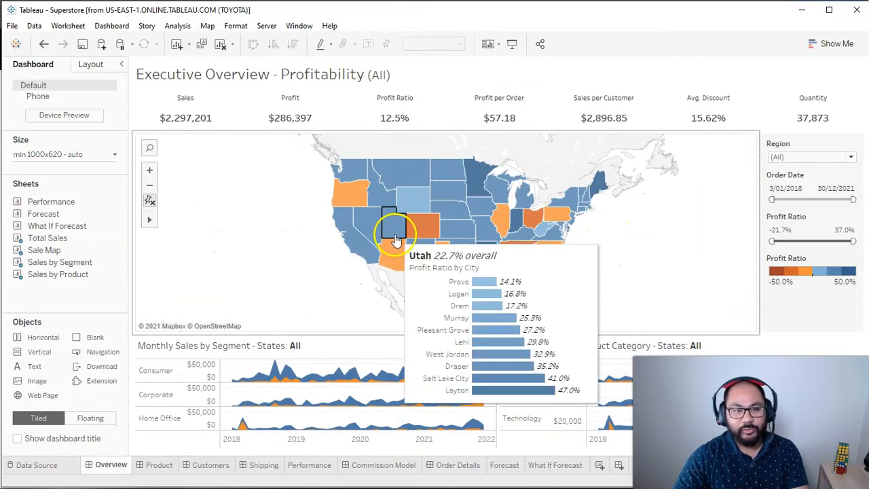
mouse_move(342, 92)
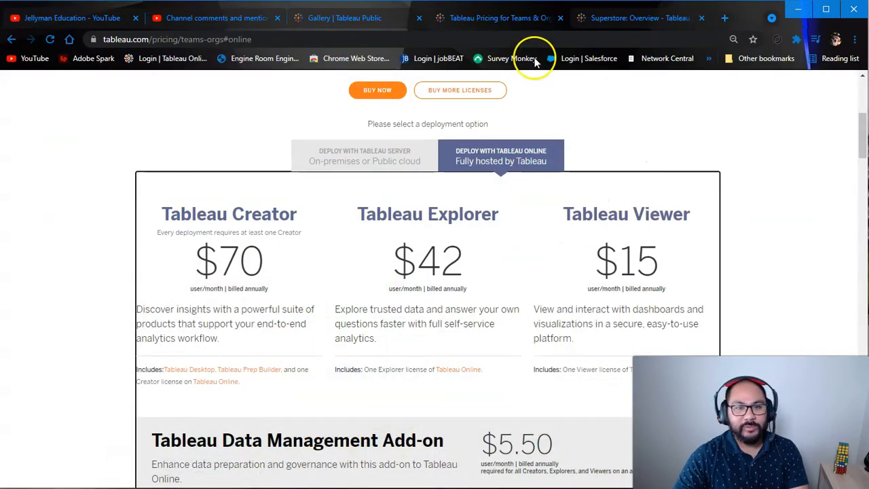
mouse_move(638, 18)
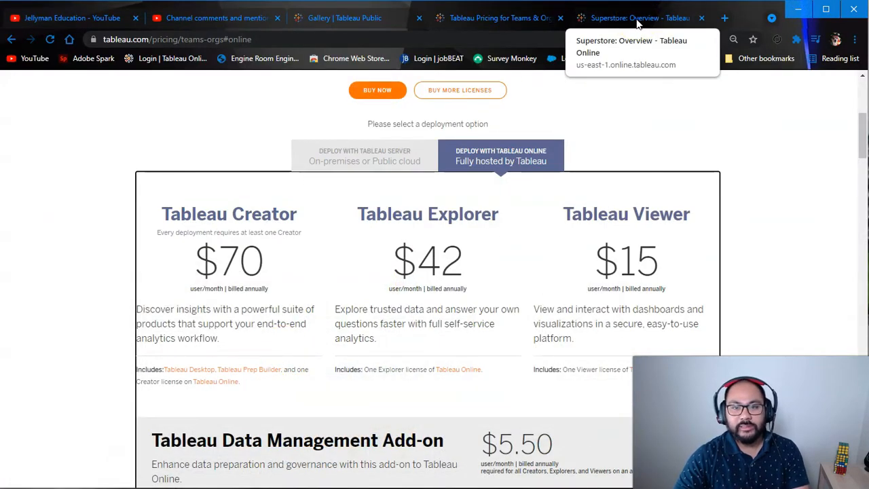
Display the Superstore Executive Overview – Profitability dashboard in Tableau Online
left_click(638, 18)
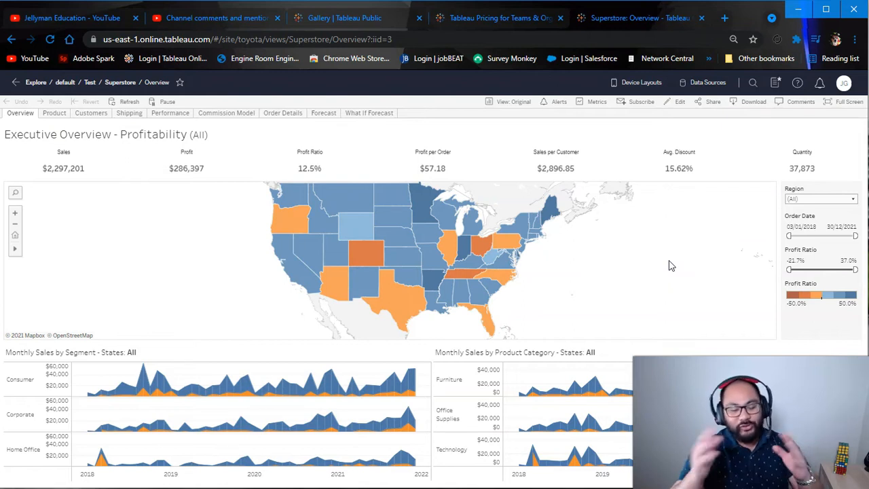
mouse_move(543, 265)
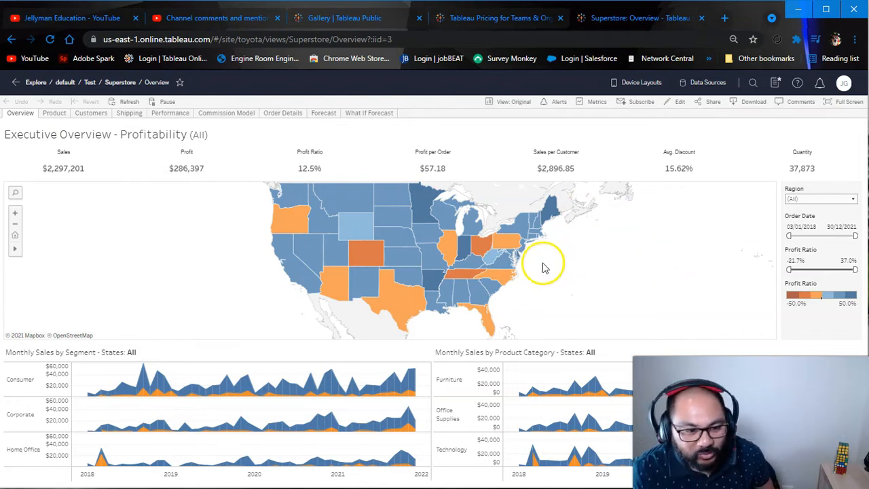
mouse_move(571, 315)
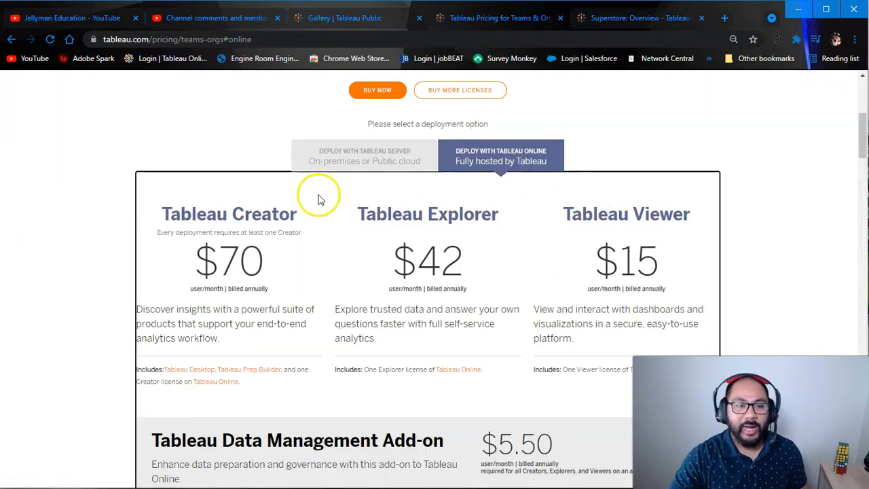
mouse_move(567, 285)
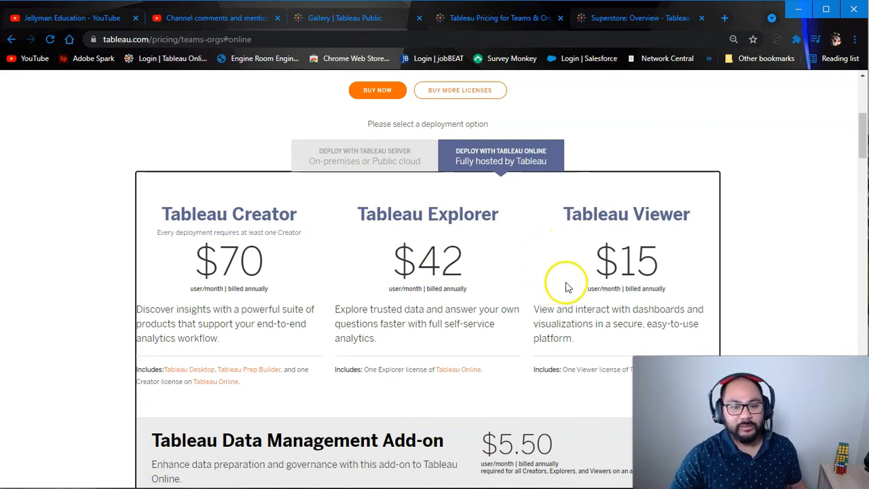
mouse_move(567, 312)
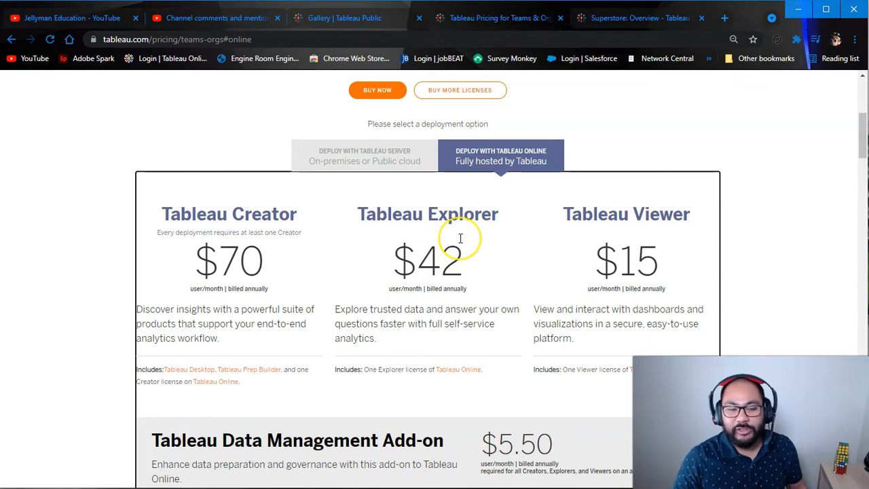
mouse_move(275, 209)
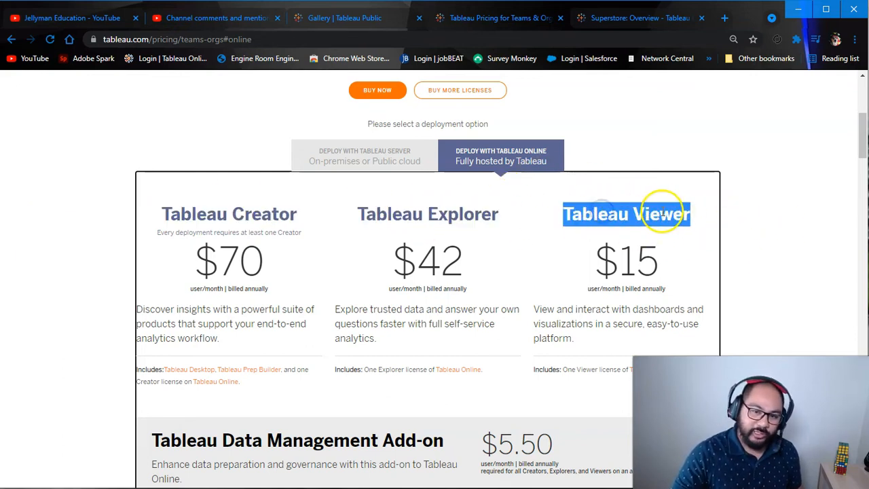
mouse_move(408, 215)
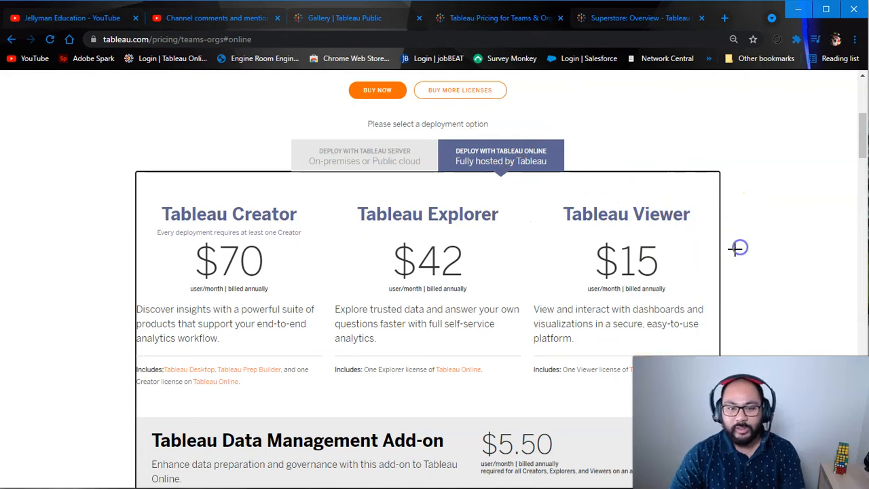
mouse_move(586, 274)
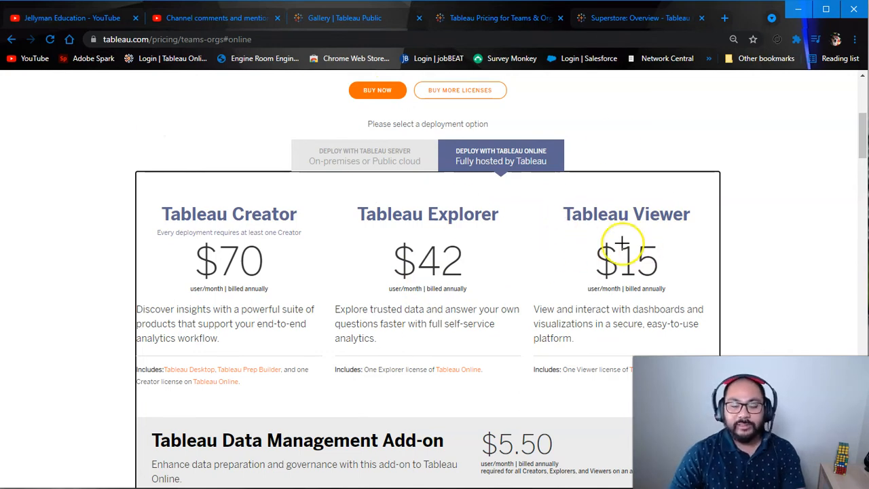
mouse_move(432, 205)
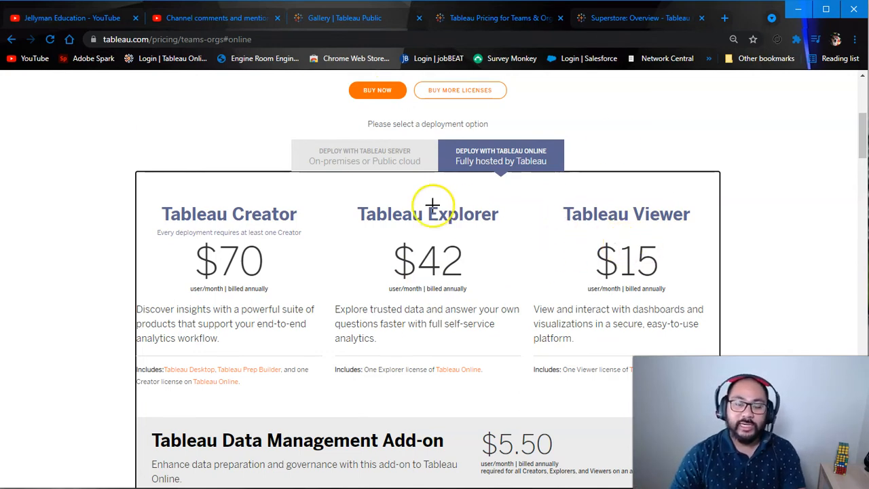
mouse_move(676, 220)
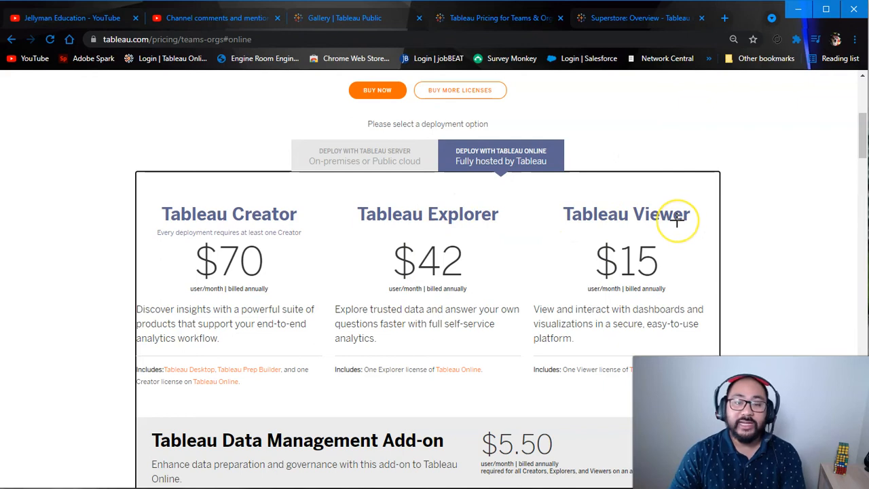
left_click(638, 18)
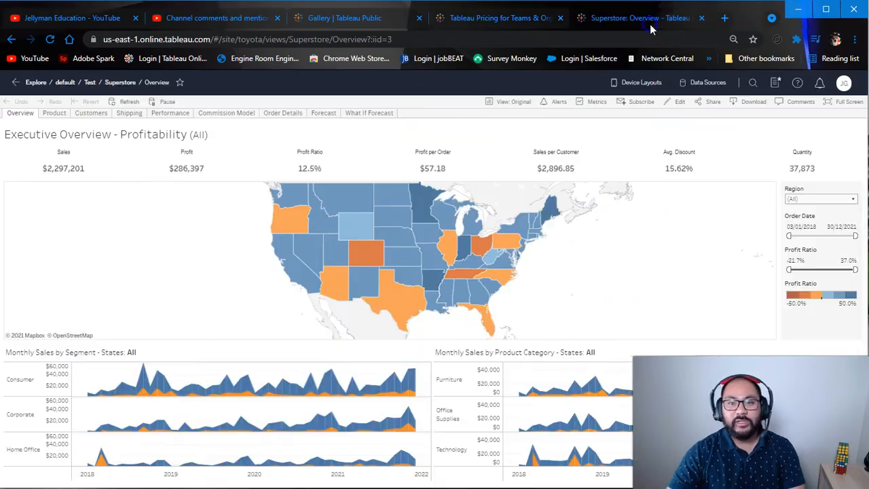
mouse_move(739, 348)
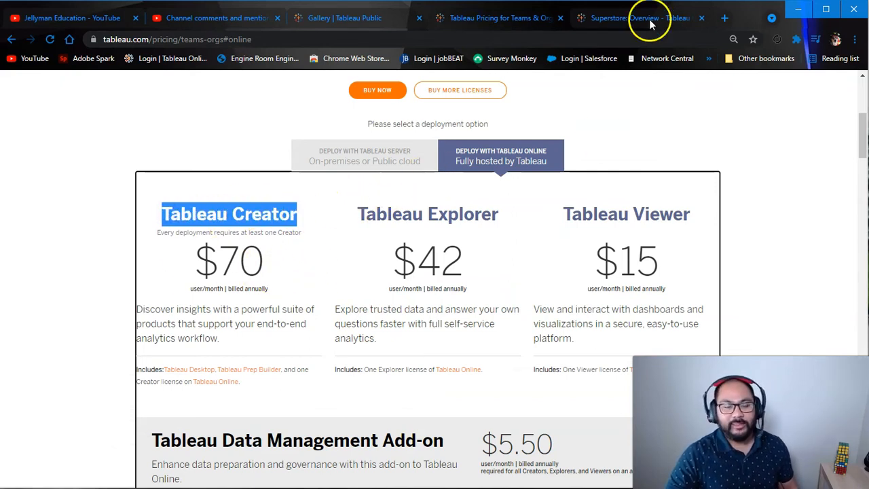
Return from the pricing tiers to the Superstore Executive Overview dashboard in Tableau Online
left_click(638, 18)
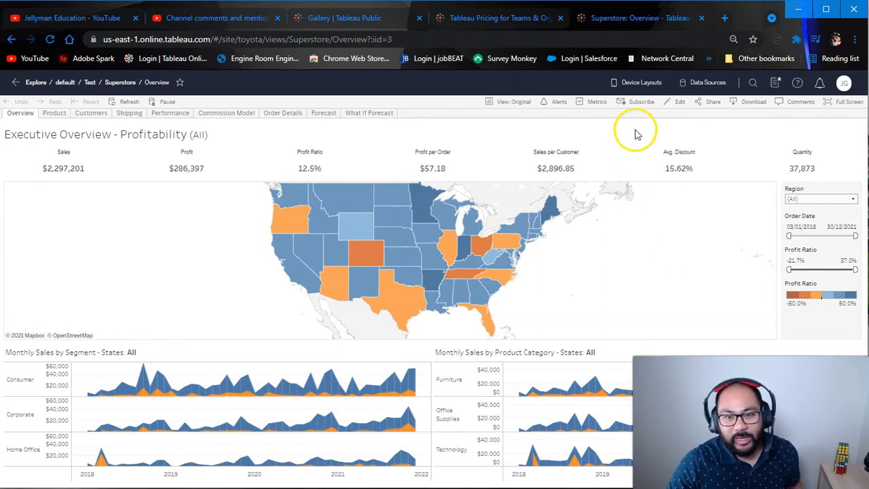
mouse_move(421, 166)
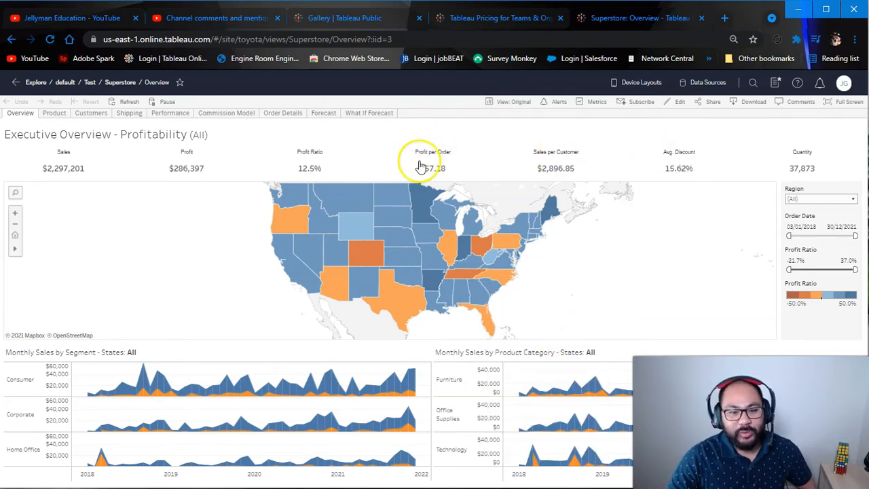
mouse_move(427, 233)
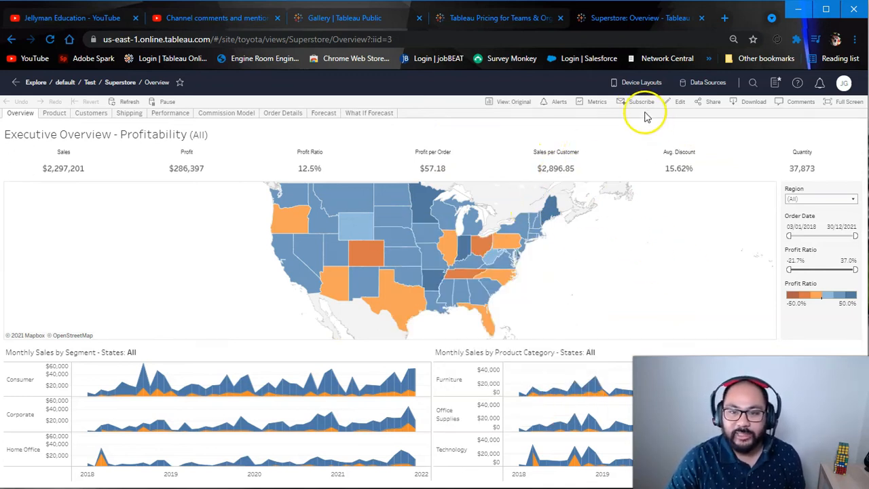
mouse_move(435, 129)
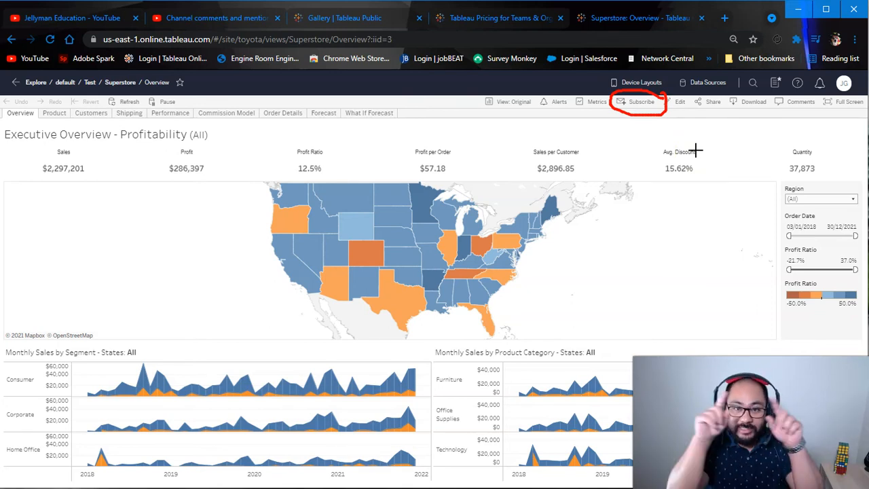
mouse_move(238, 102)
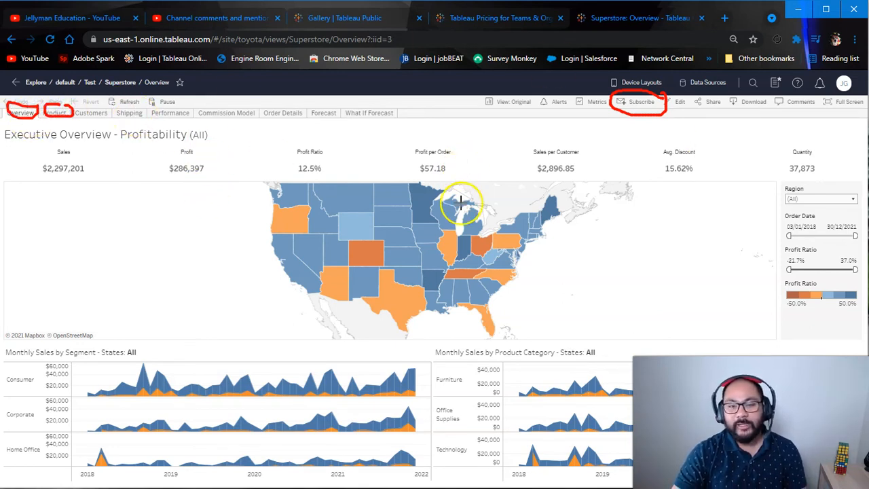
mouse_move(623, 228)
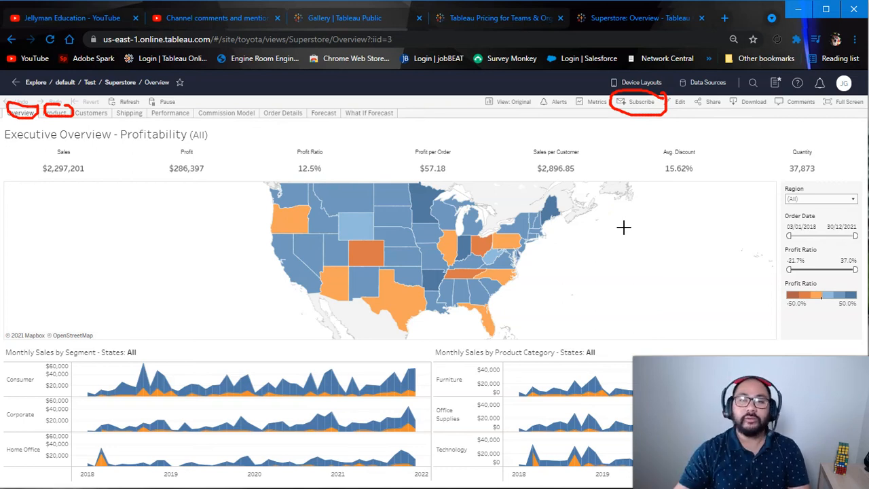
mouse_move(465, 195)
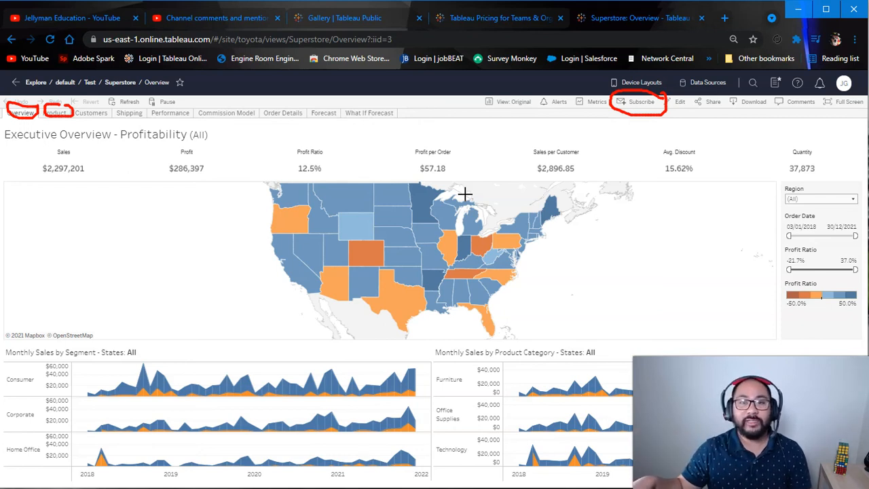
mouse_move(453, 167)
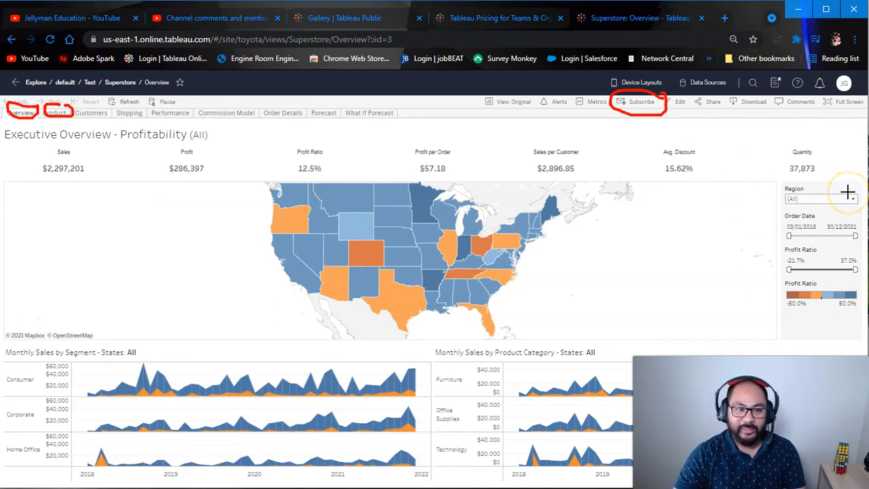
mouse_move(831, 241)
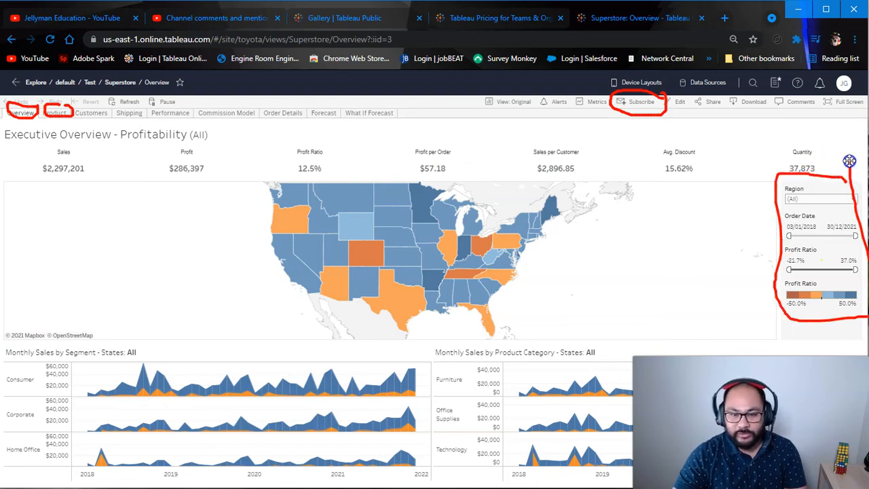
mouse_move(558, 251)
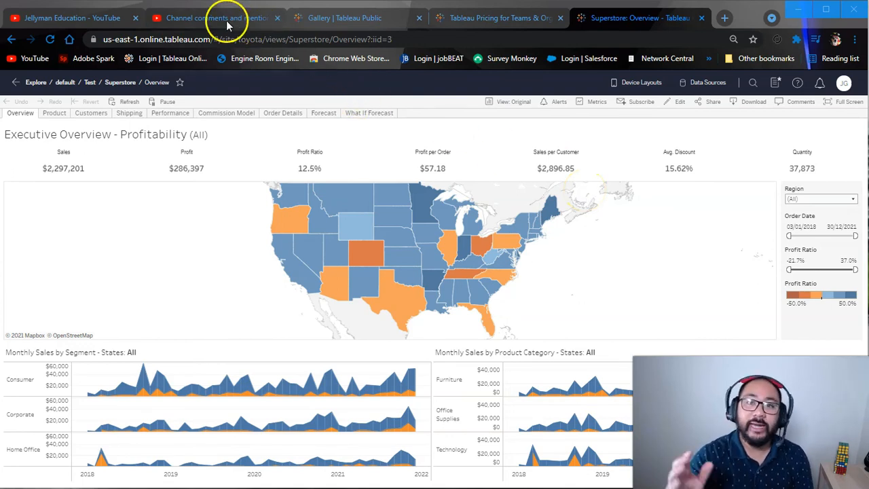
mouse_move(218, 17)
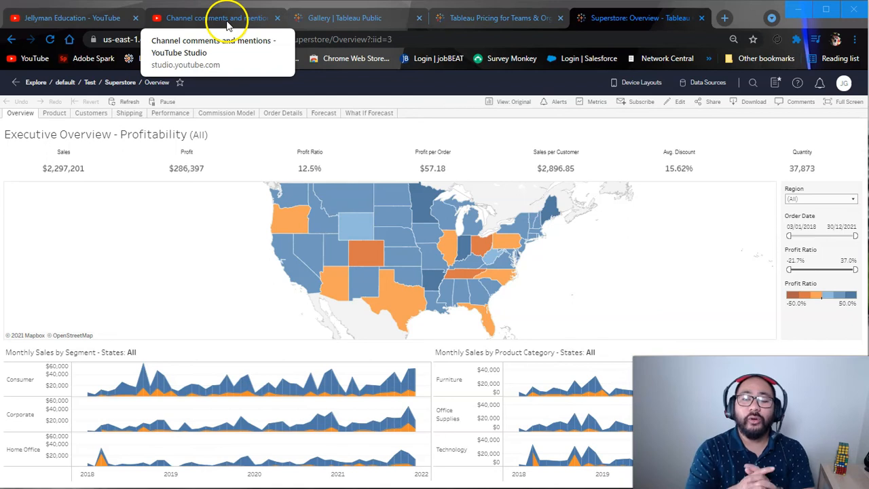